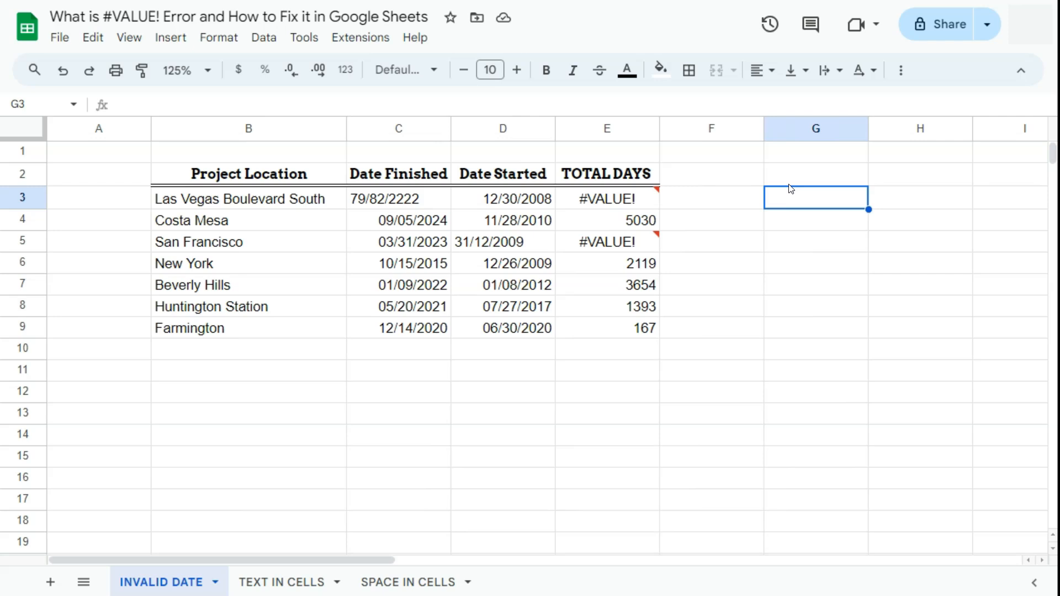
- Inspect the Costa Mesa and invalid 79/82/2222 finish dates against their start dates
left_click(734, 198)
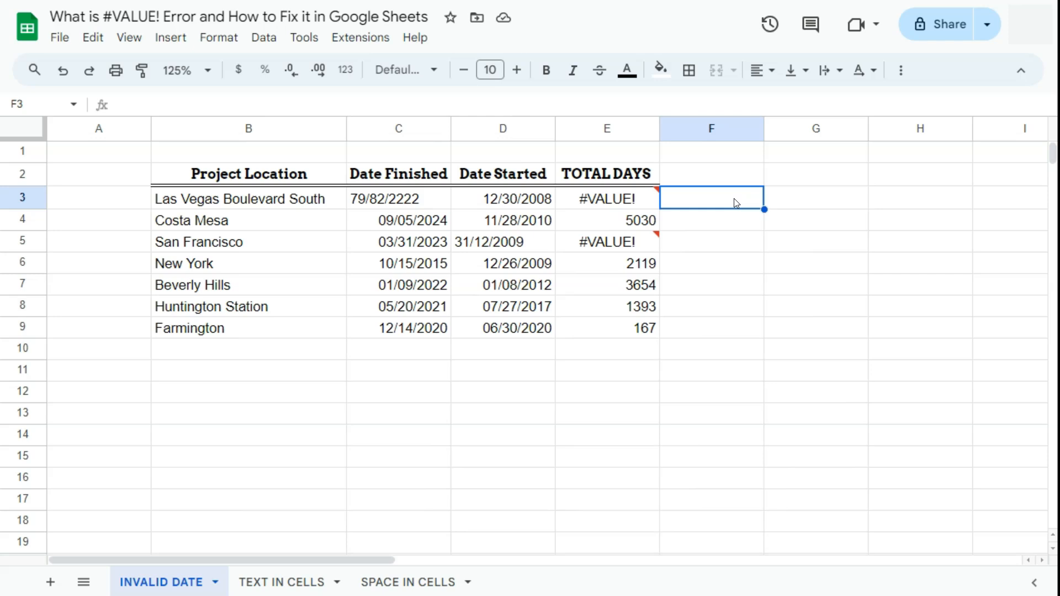
left_click(502, 199)
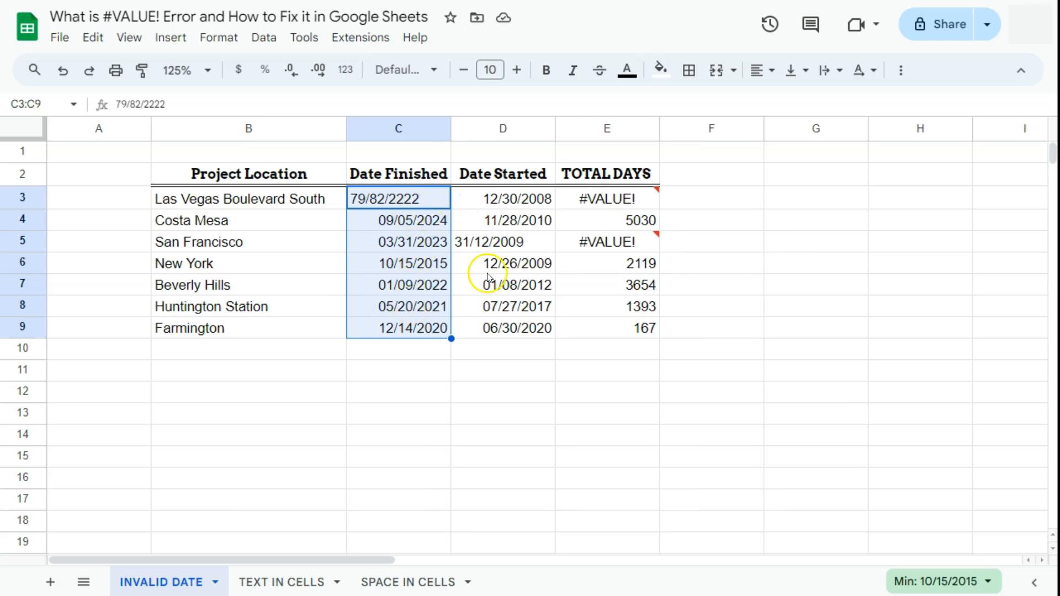
left_click(502, 242)
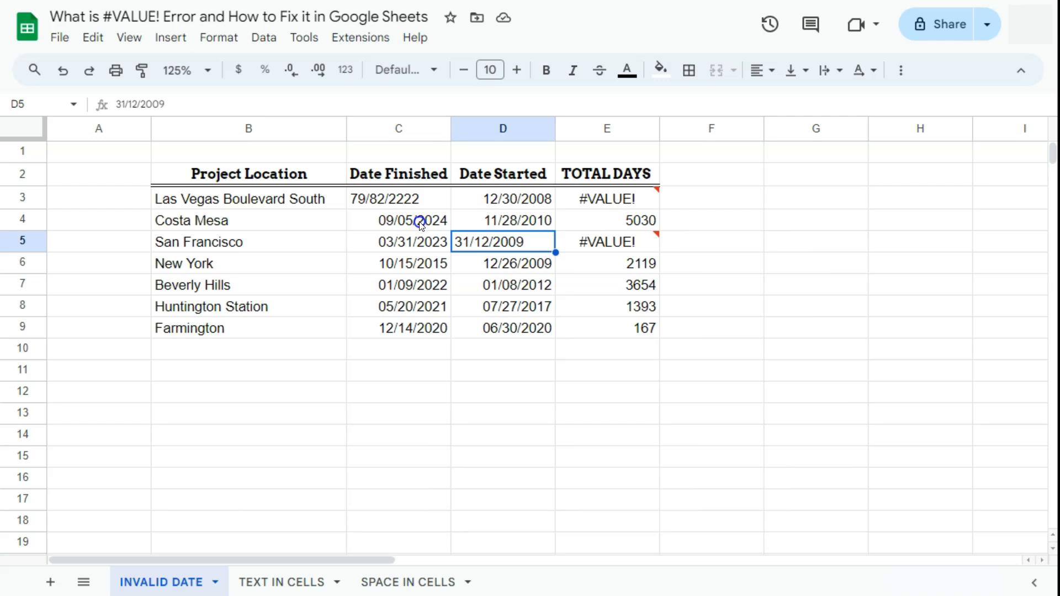
left_click(398, 221)
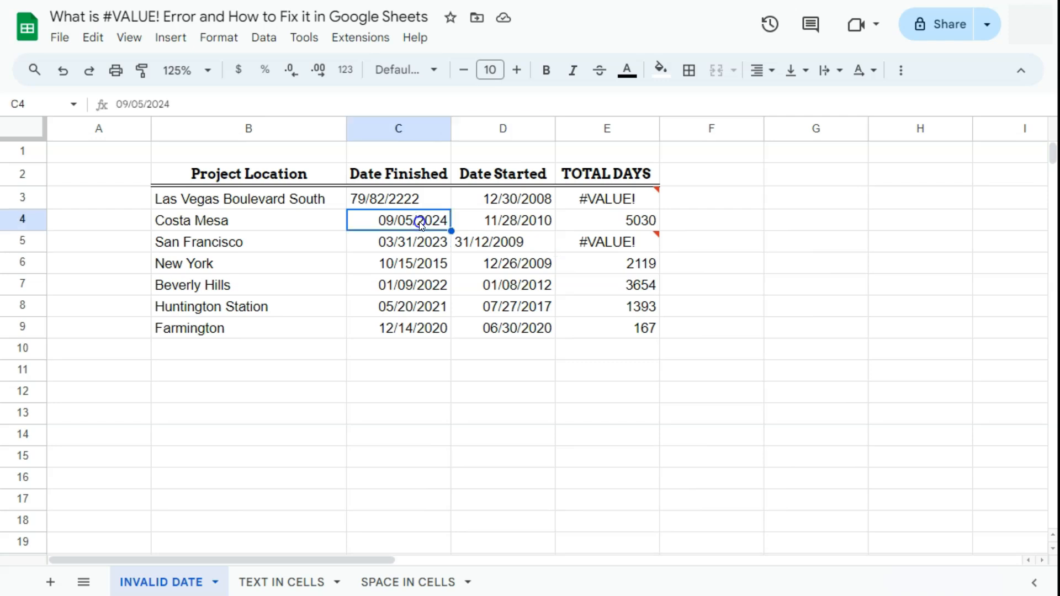
double_click(418, 221)
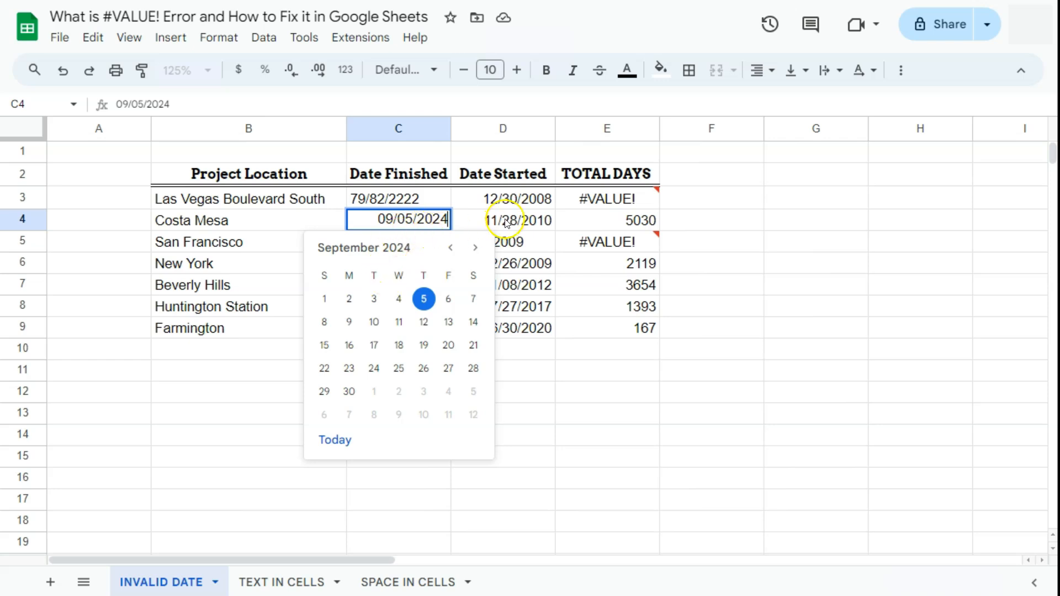
left_click(510, 199)
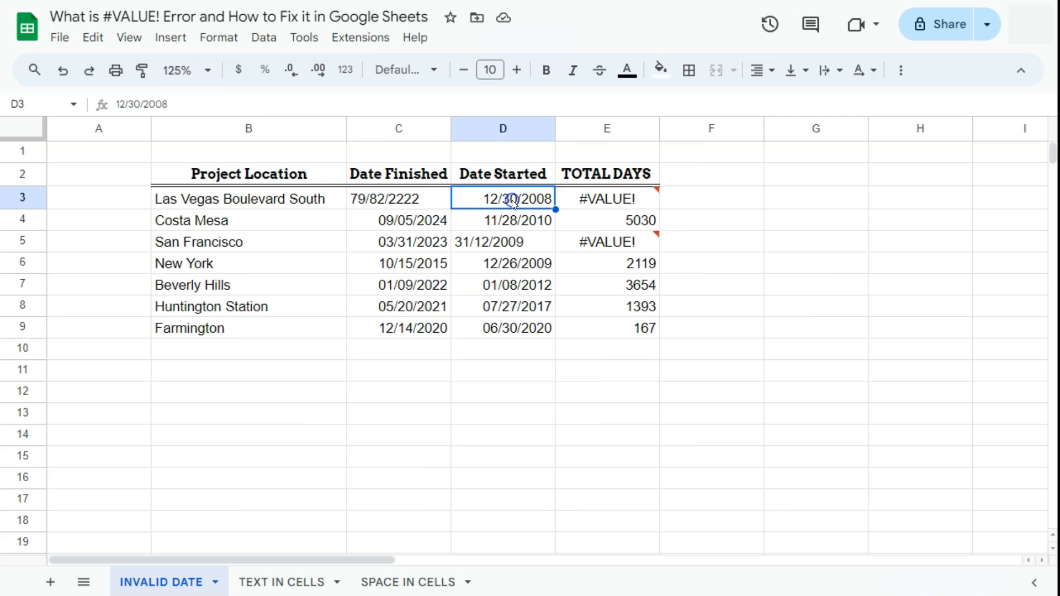
left_click(398, 199)
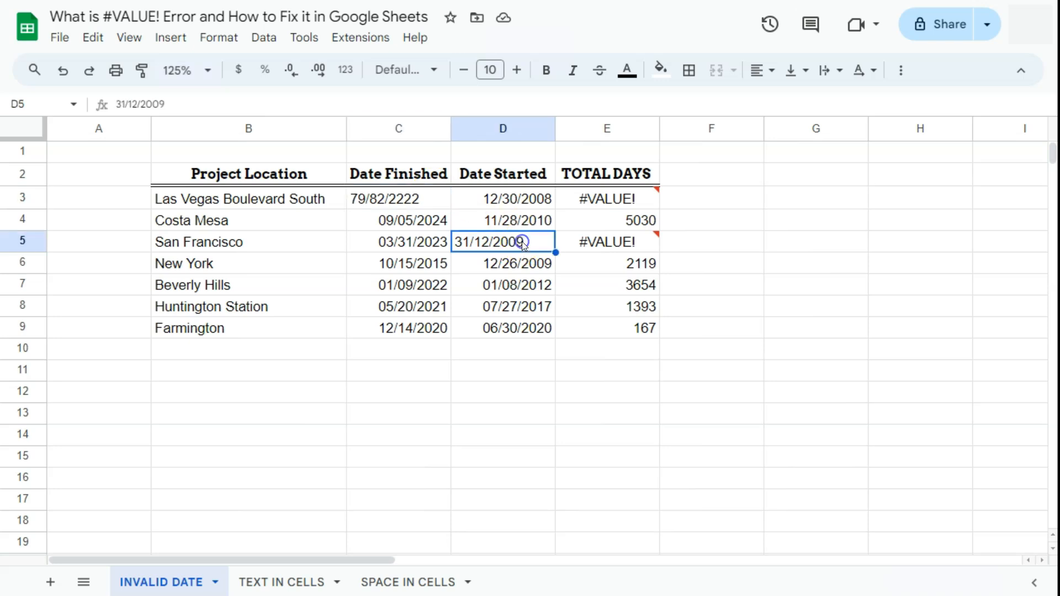
left_click(399, 199)
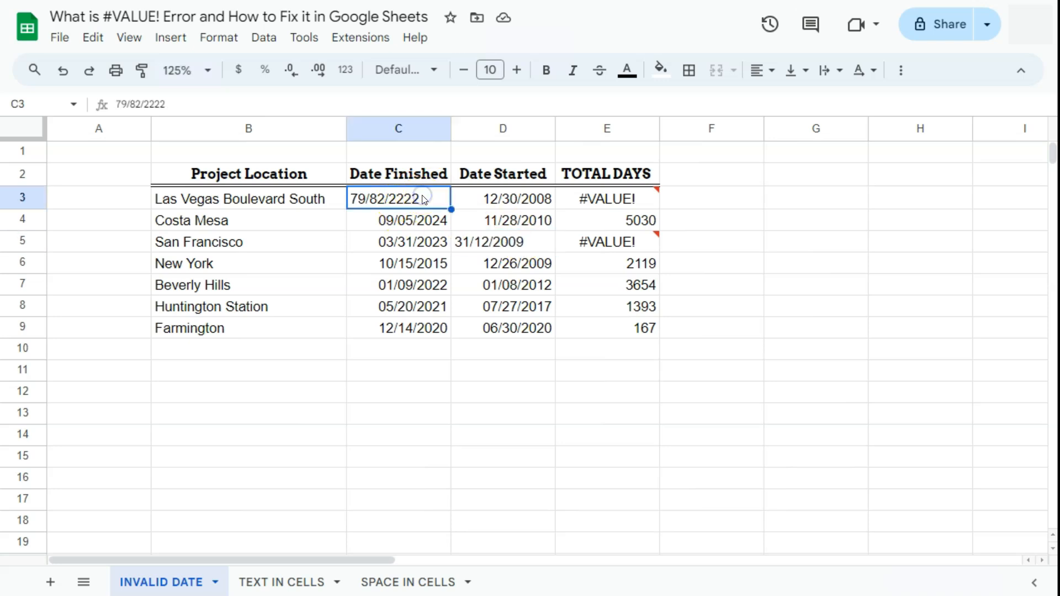
double_click(397, 199)
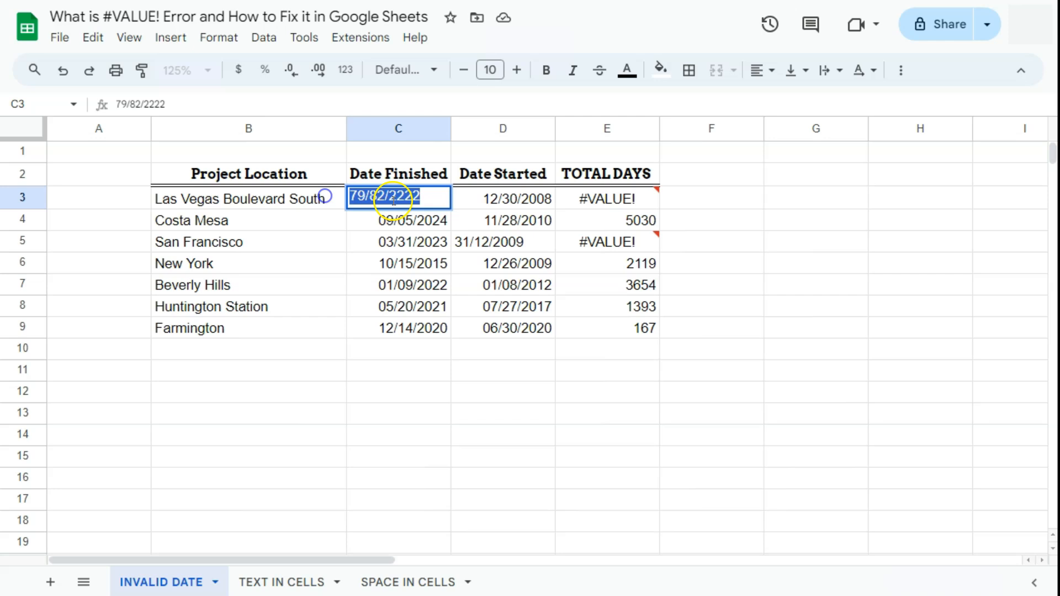
left_click(511, 242)
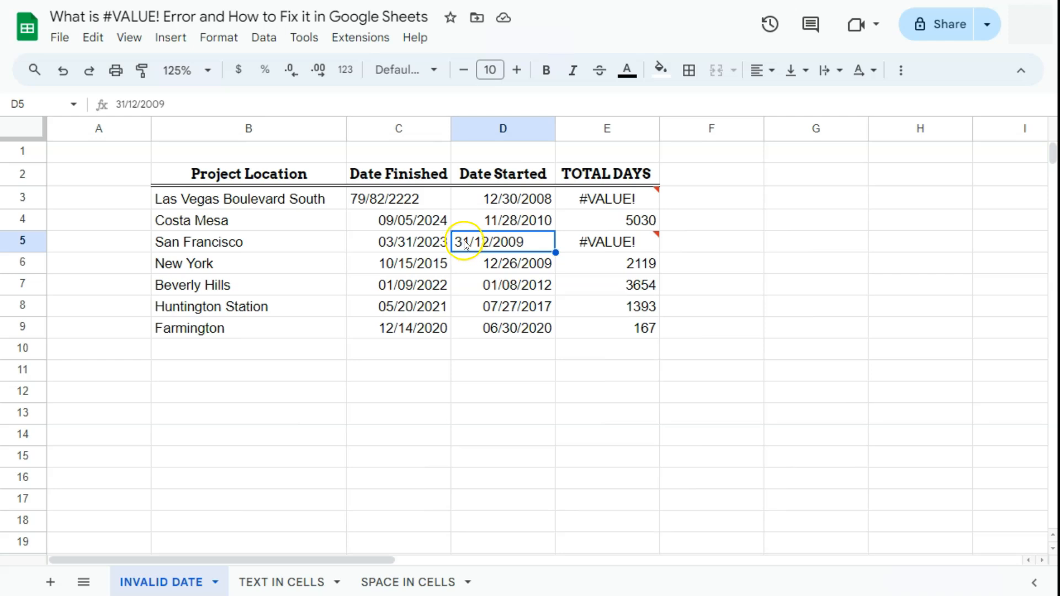
- Review the Costa Mesa date-subtraction formula unchanged and dismiss the error explanation
left_click(503, 221)
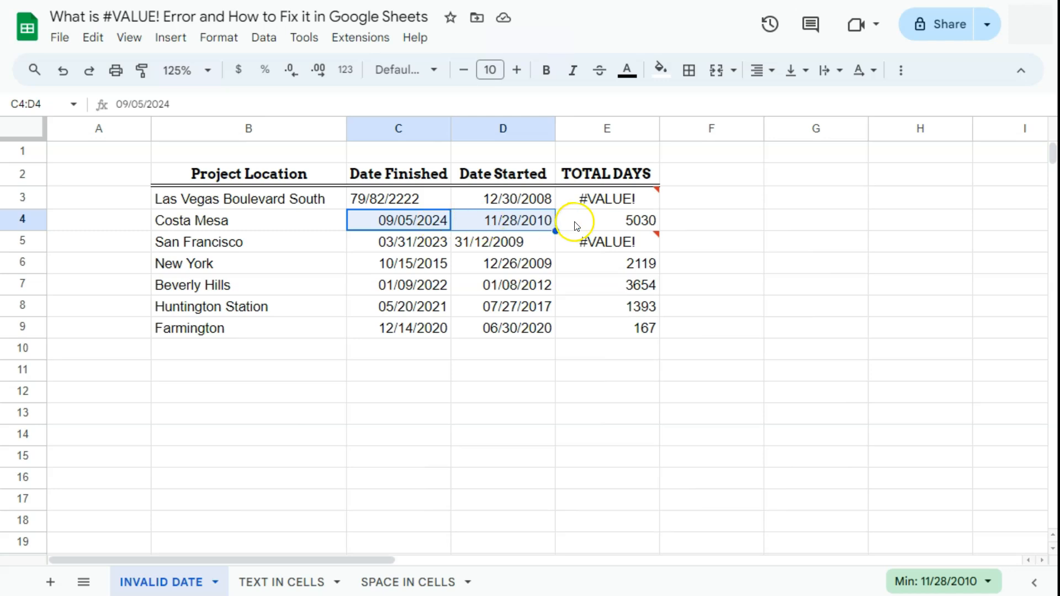
double_click(607, 220)
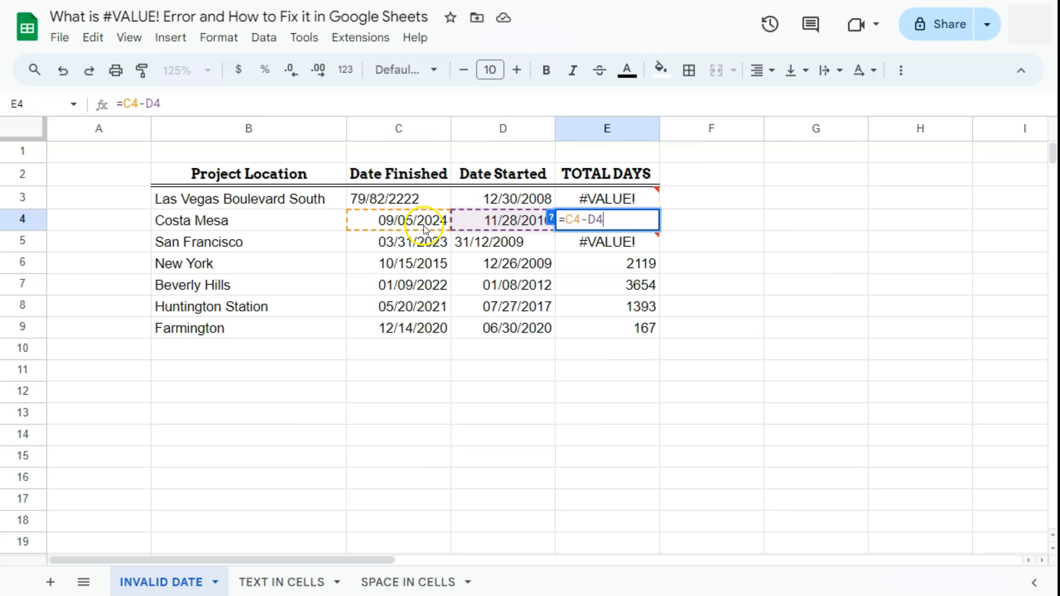
key("Enter")
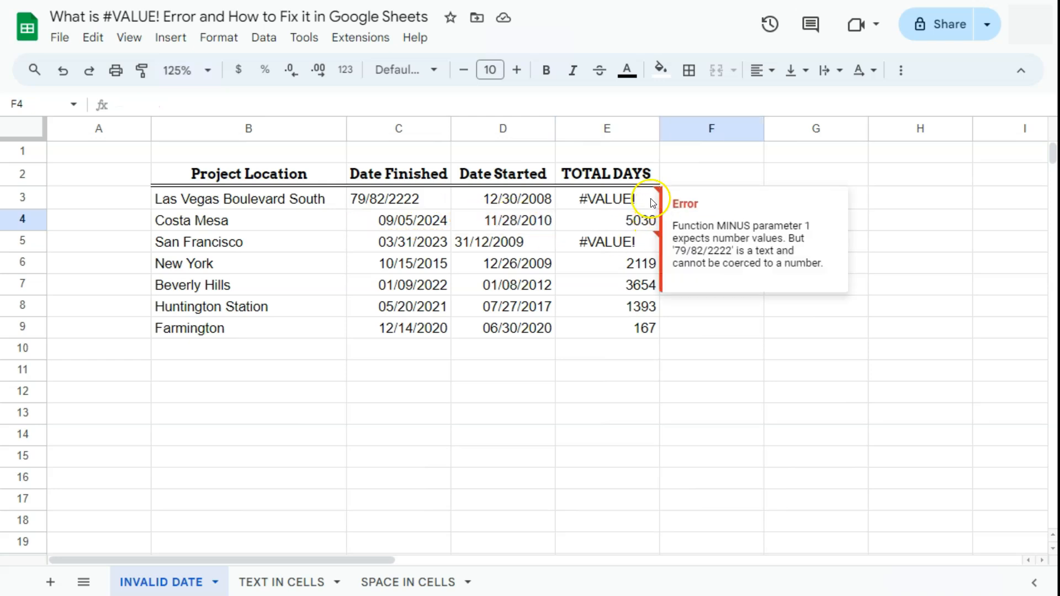
left_click(503, 241)
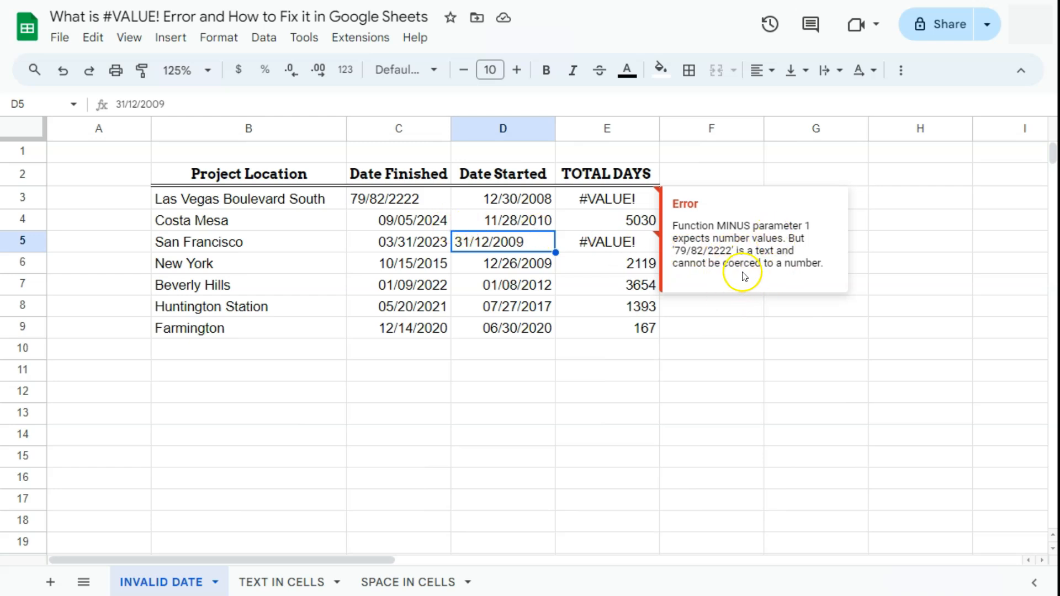
mouse_move(735, 333)
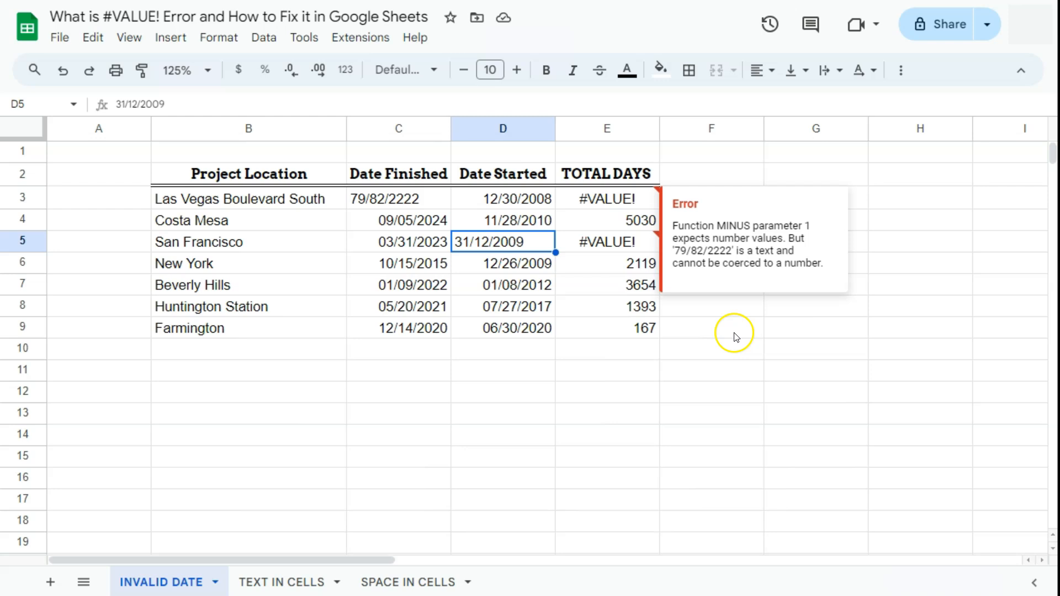
left_click(711, 328)
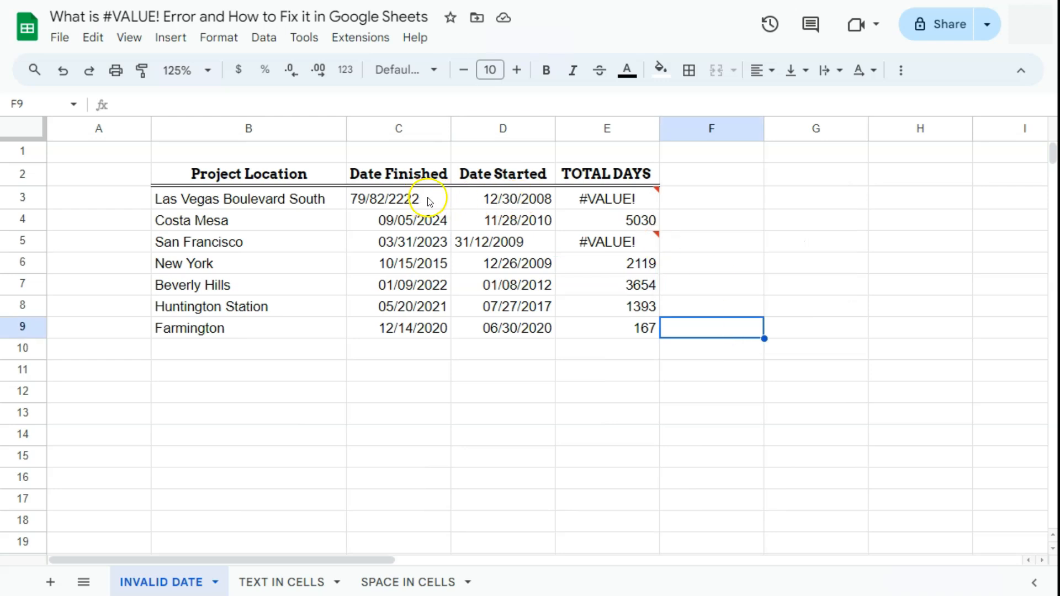
left_click(398, 199)
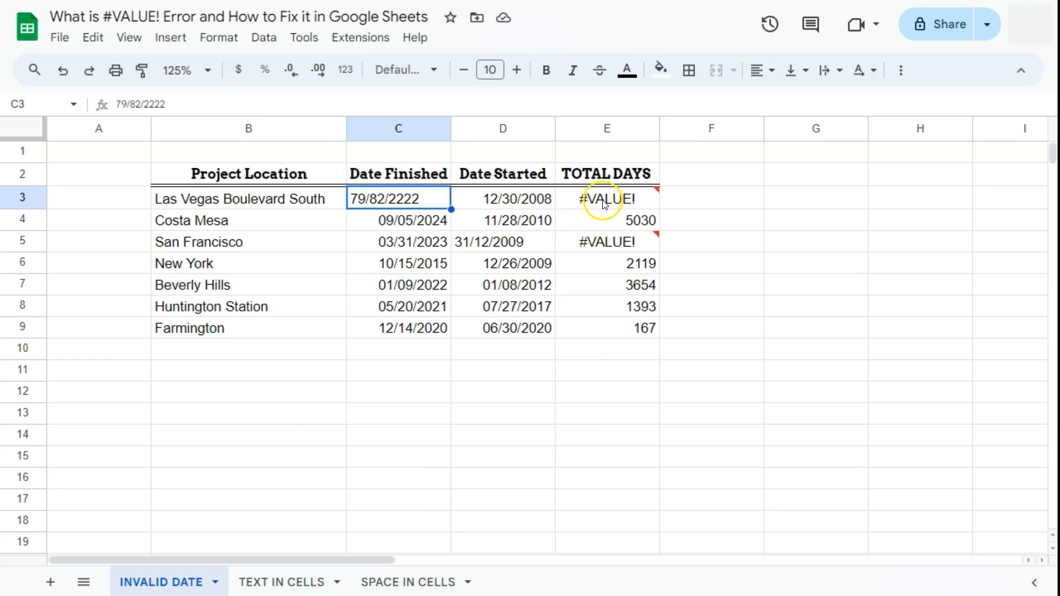
mouse_move(634, 201)
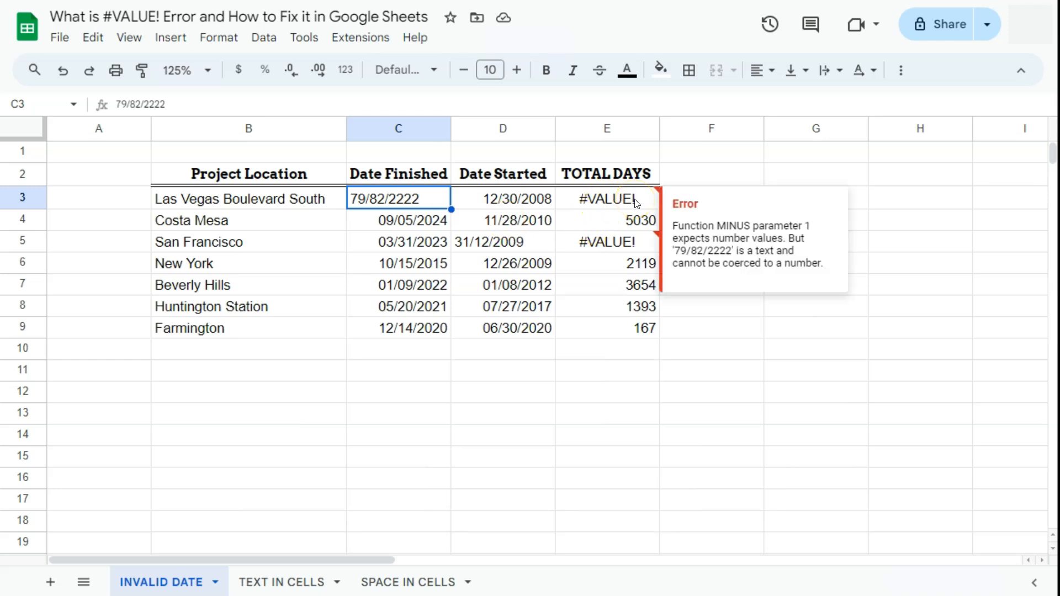
mouse_move(434, 214)
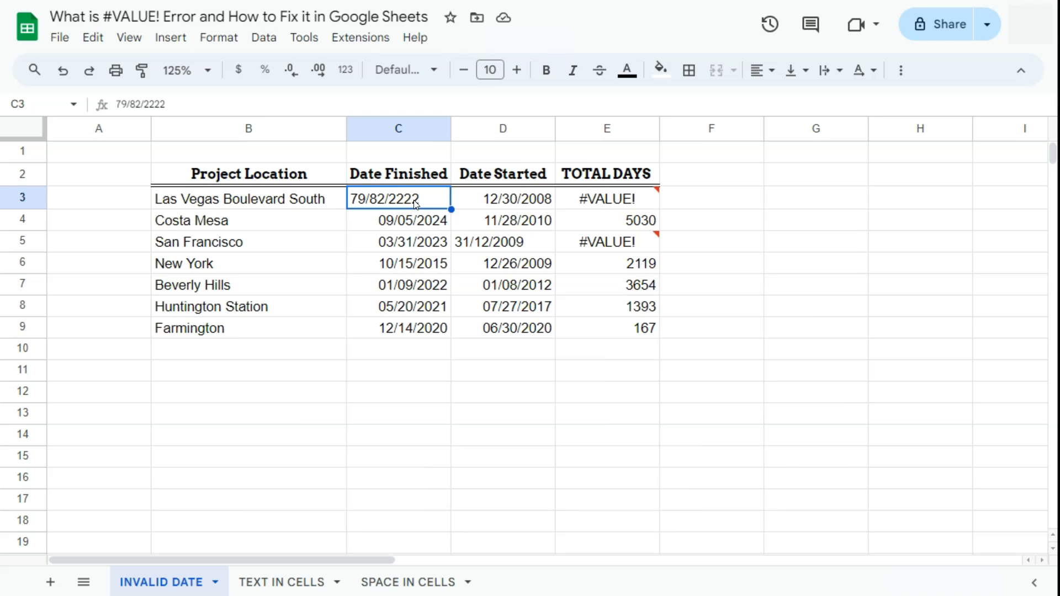
- On TEXT IN CELLS, re-enter =E3*F3 and trace the rows 8 and 14 #VALUE! errors to NONE
left_click(282, 583)
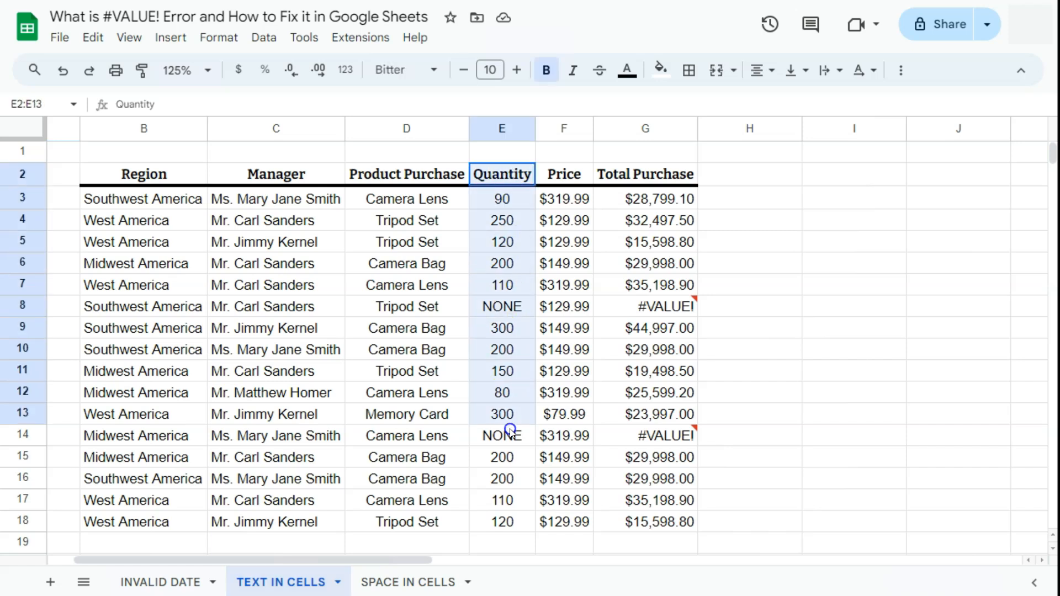
left_click(501, 307)
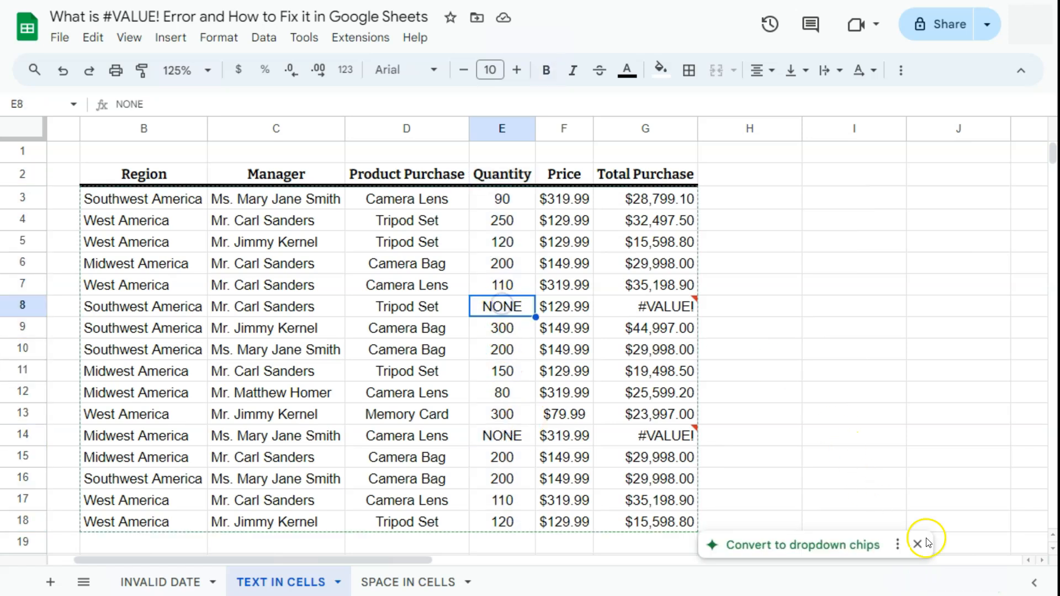
left_click(916, 544)
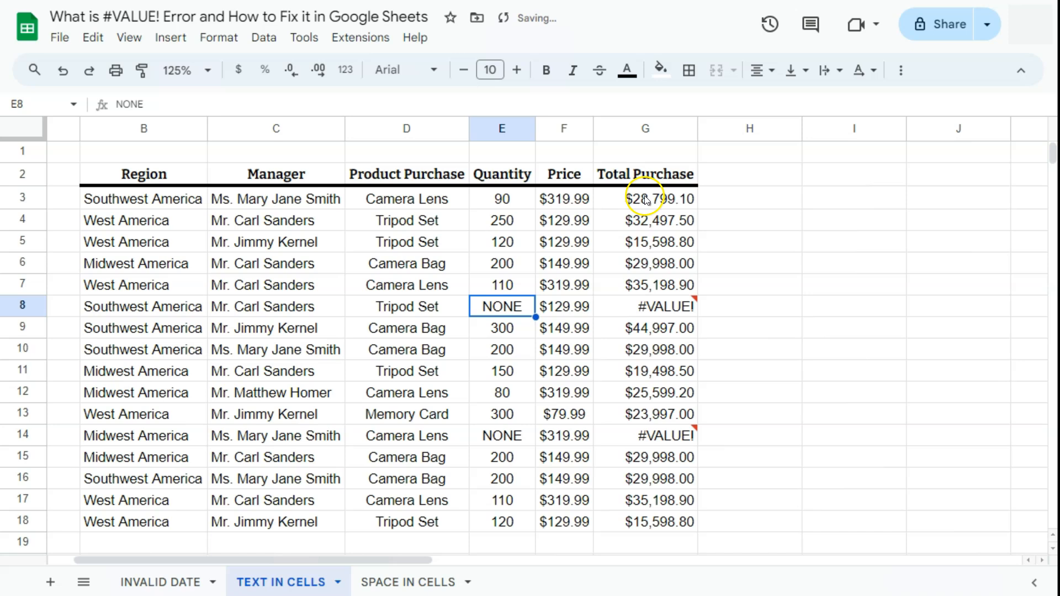
double_click(646, 198)
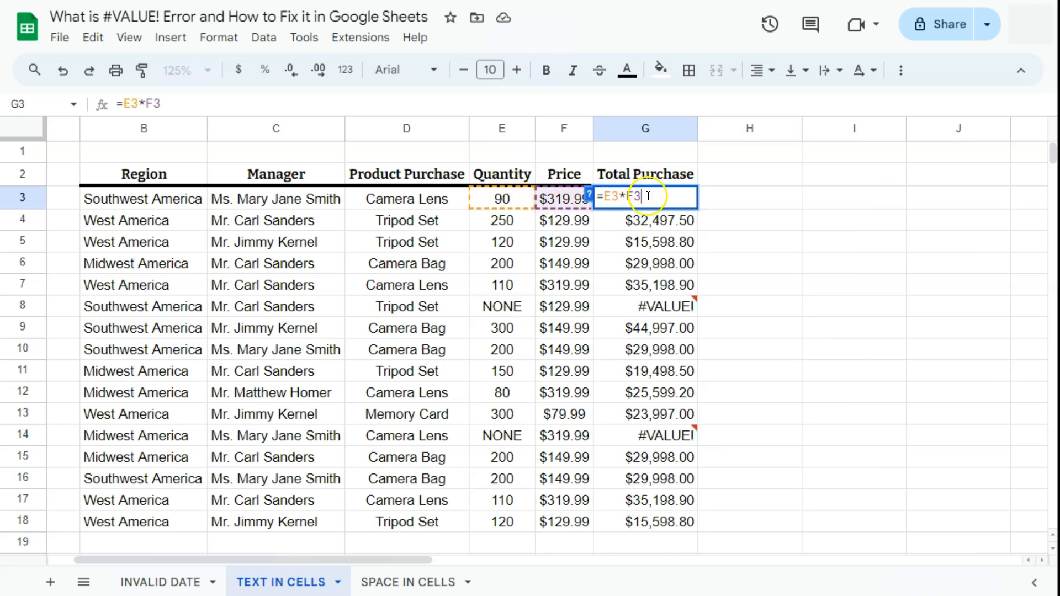
key("Enter")
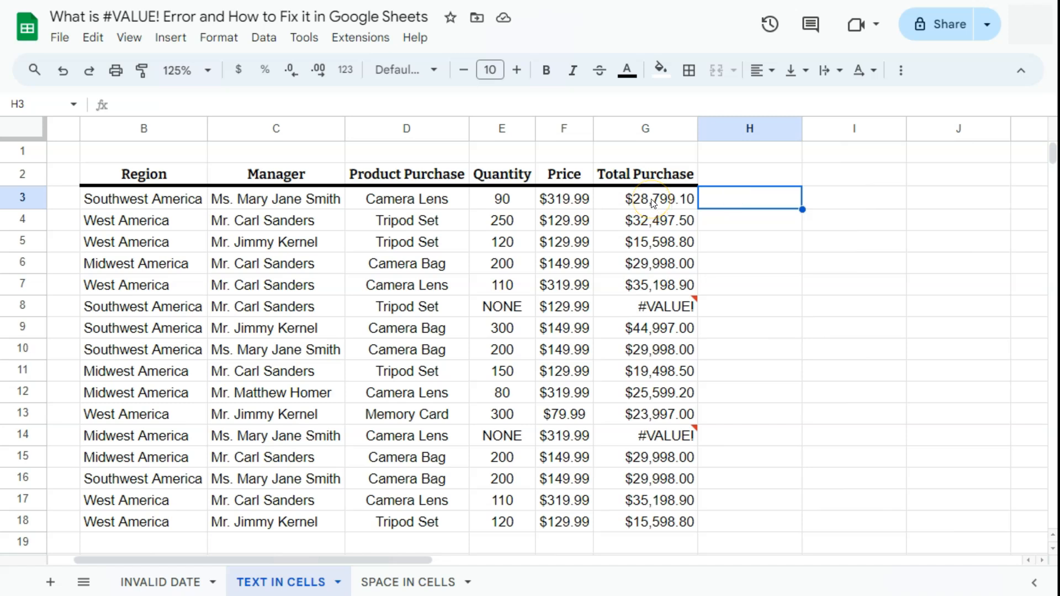
left_click(661, 307)
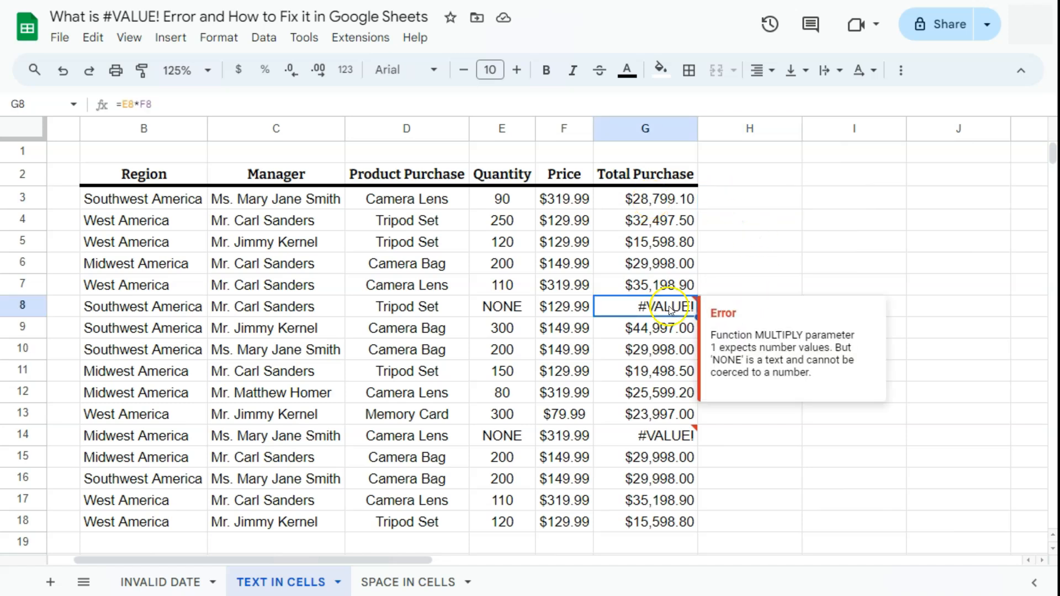
left_click(660, 435)
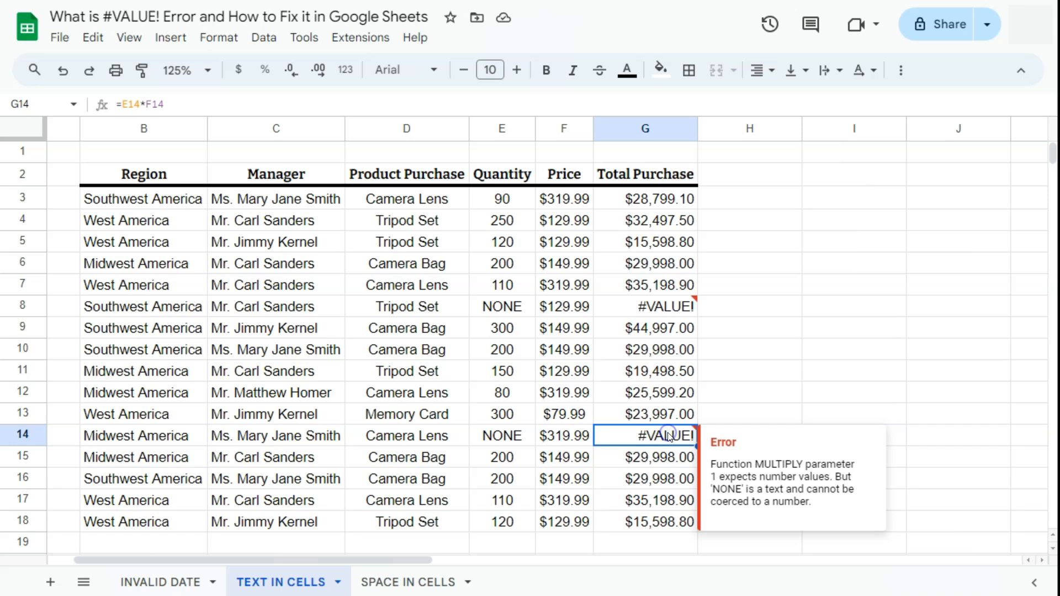
mouse_move(822, 491)
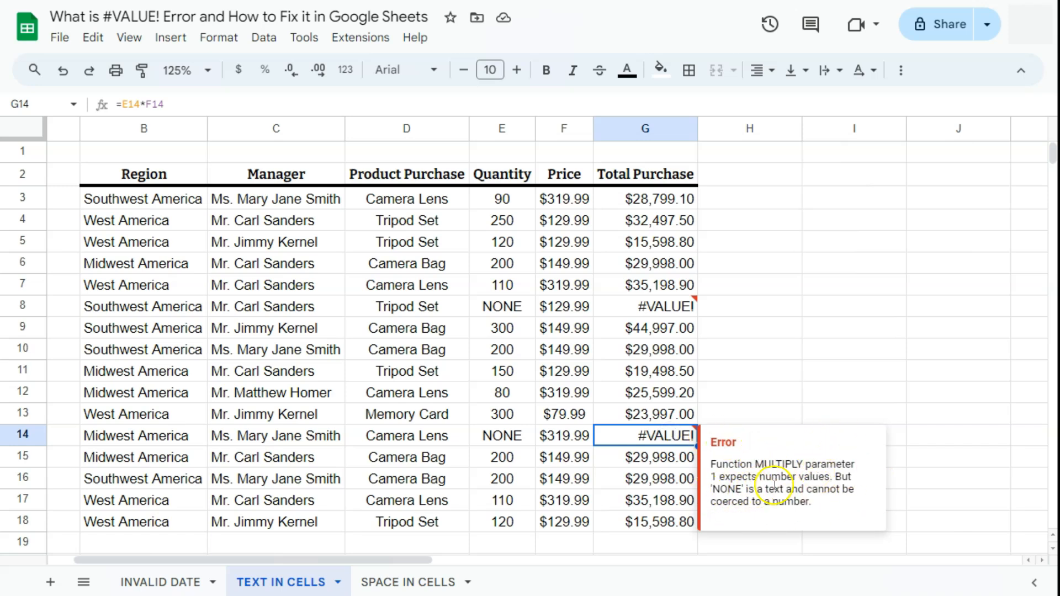
mouse_move(514, 312)
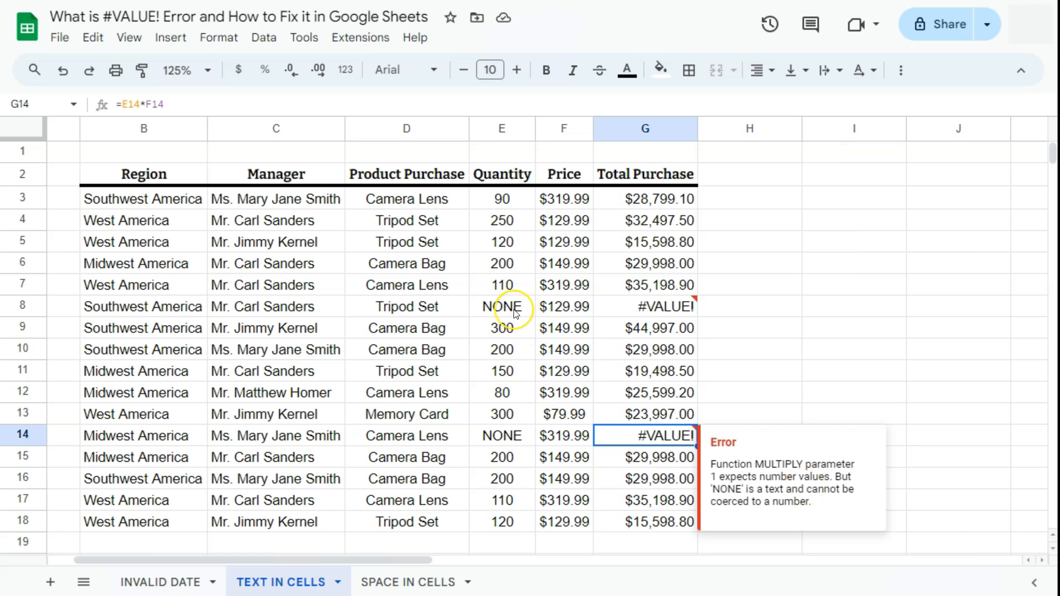
mouse_move(514, 314)
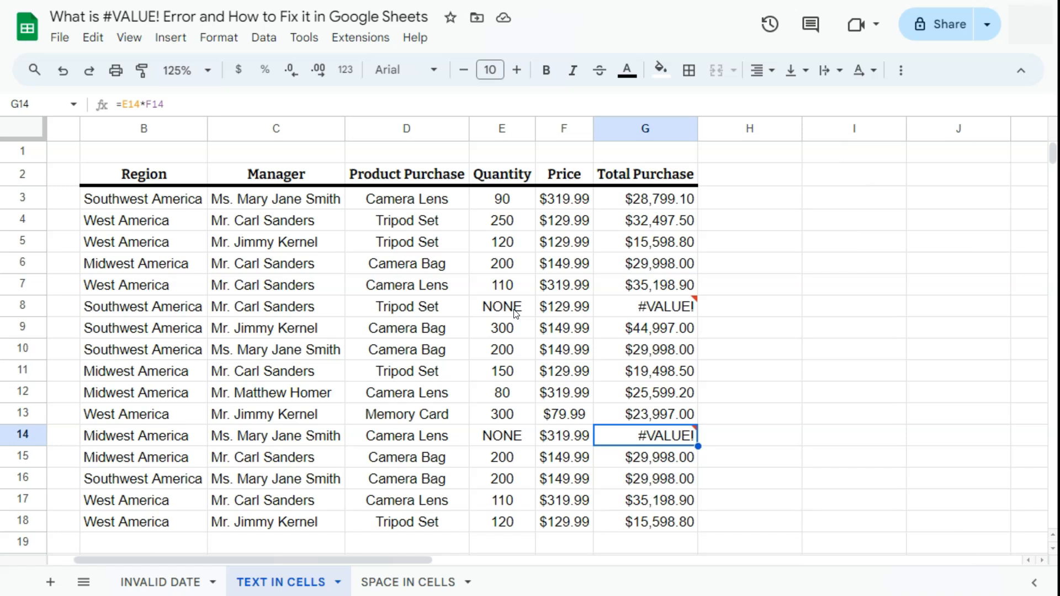
left_click(501, 307)
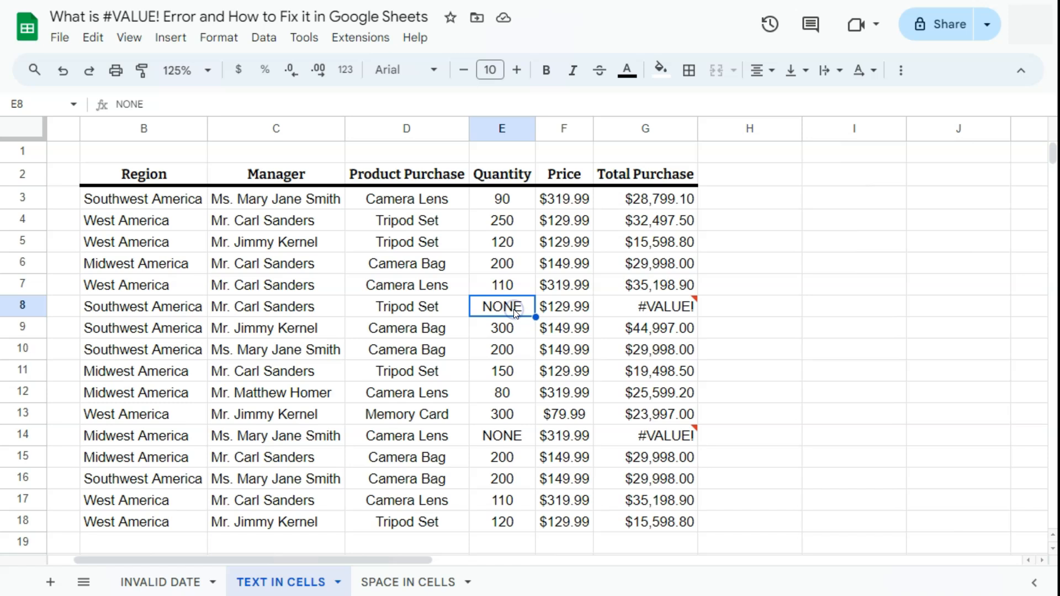
- Delete the NONE quantities, confirm rows 8 and 14 total $0.00, and switch to SPACE IN CELLS
key("Delete")
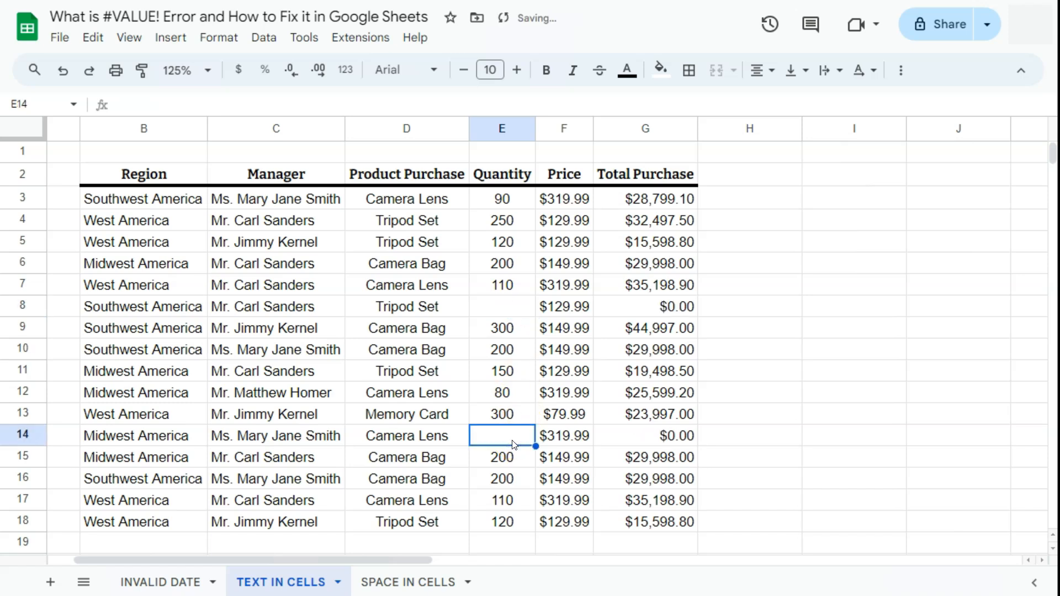
left_click(749, 307)
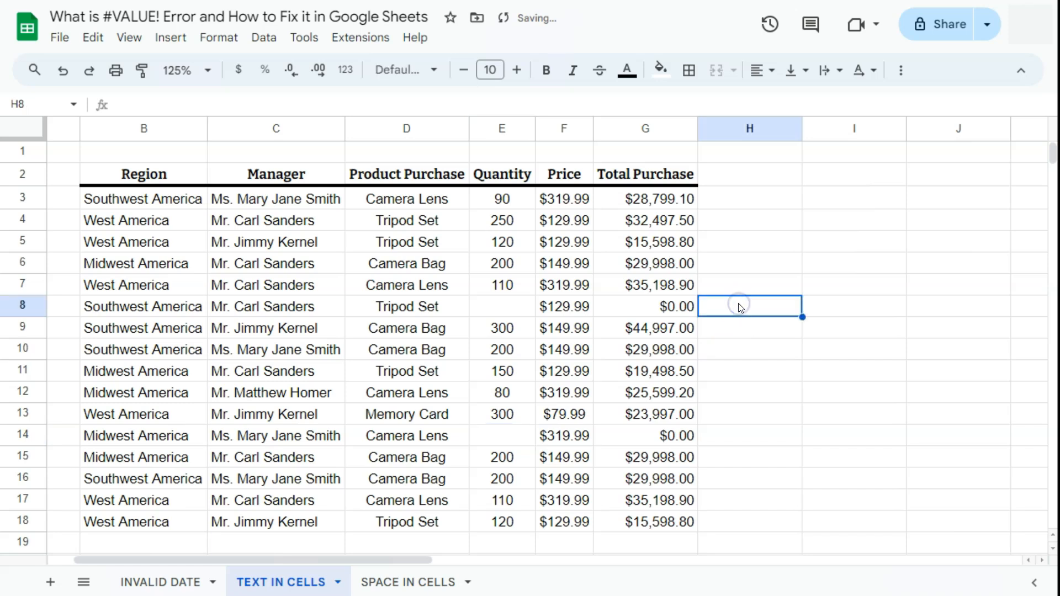
left_click(660, 307)
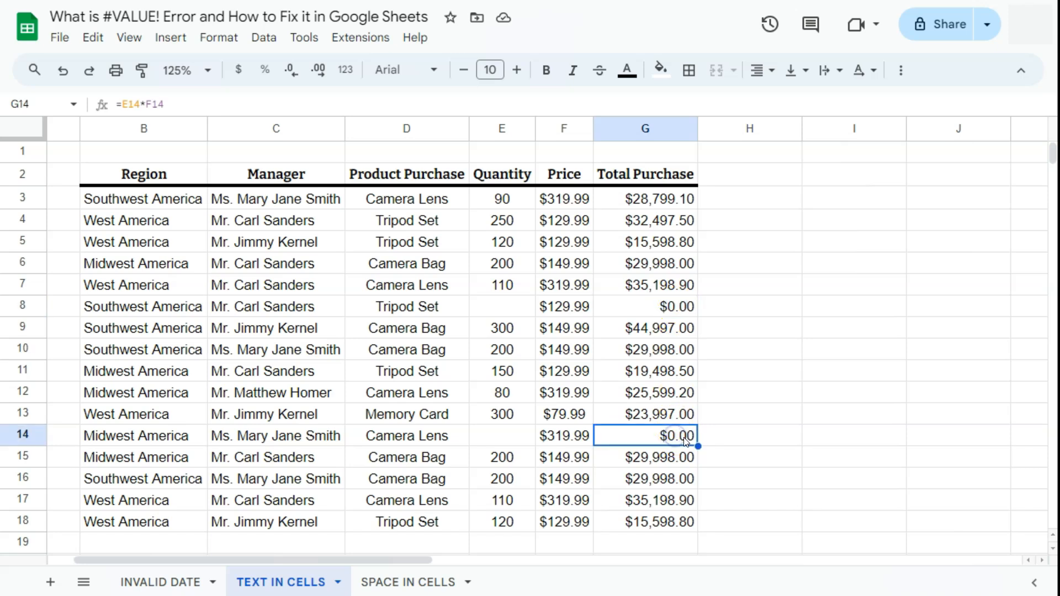
left_click(404, 583)
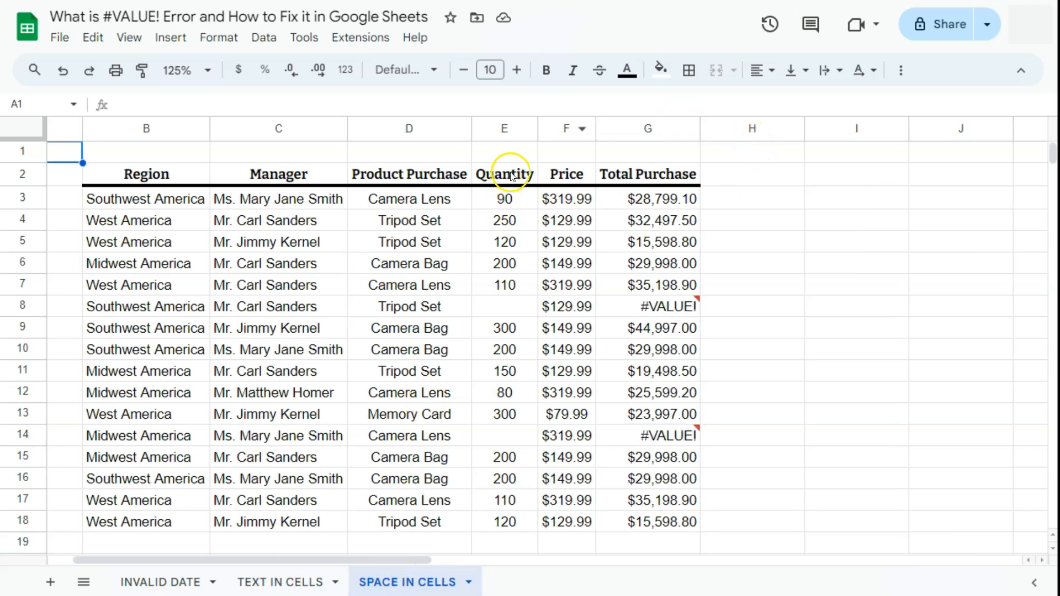
mouse_move(510, 313)
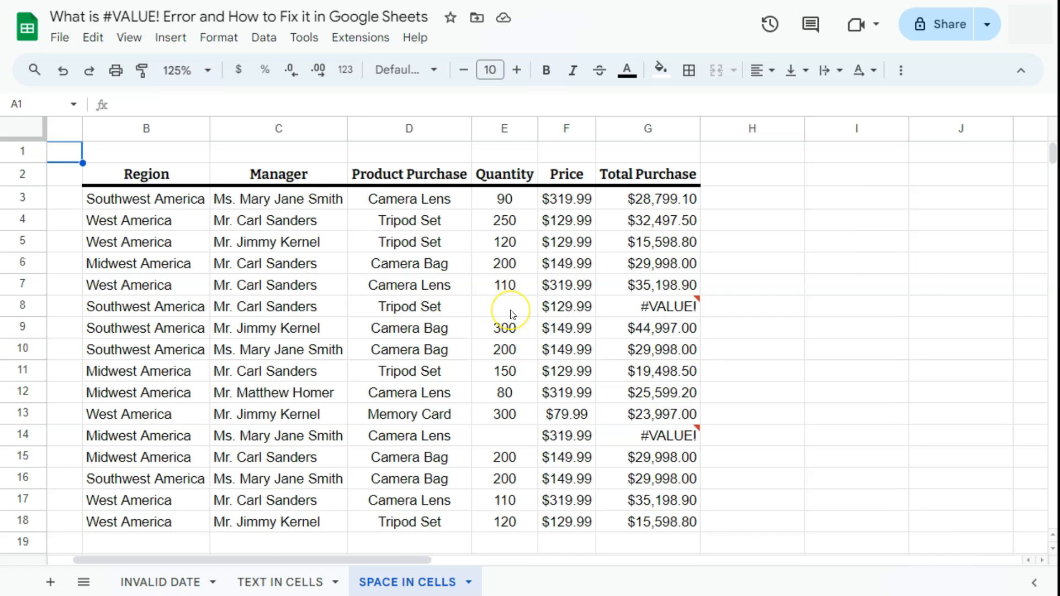
- Delete the stray spaces hidden in the row 8 and row 14 quantity cells
left_click(504, 307)
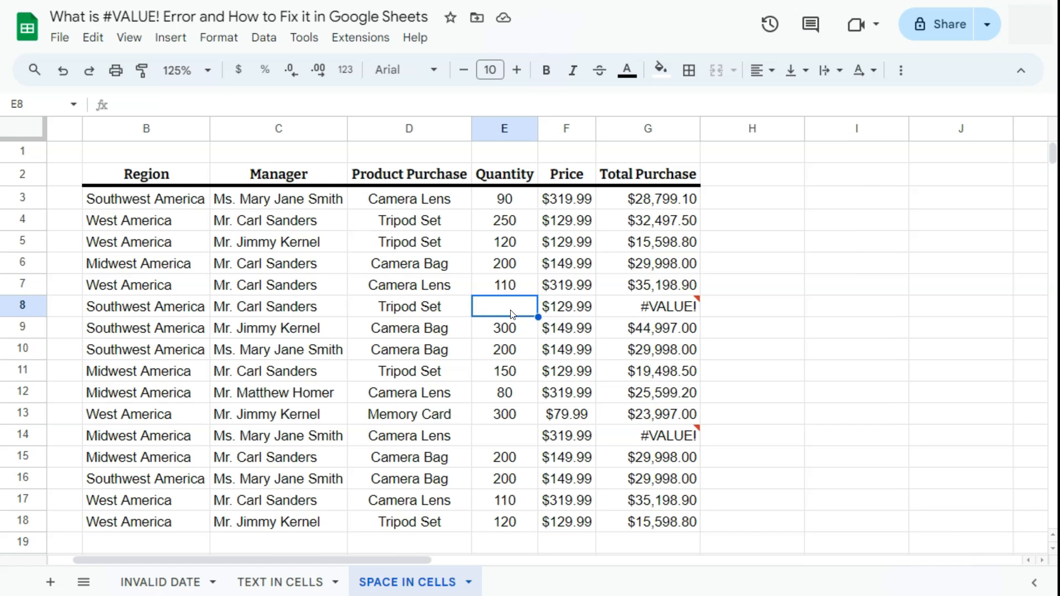
double_click(504, 306)
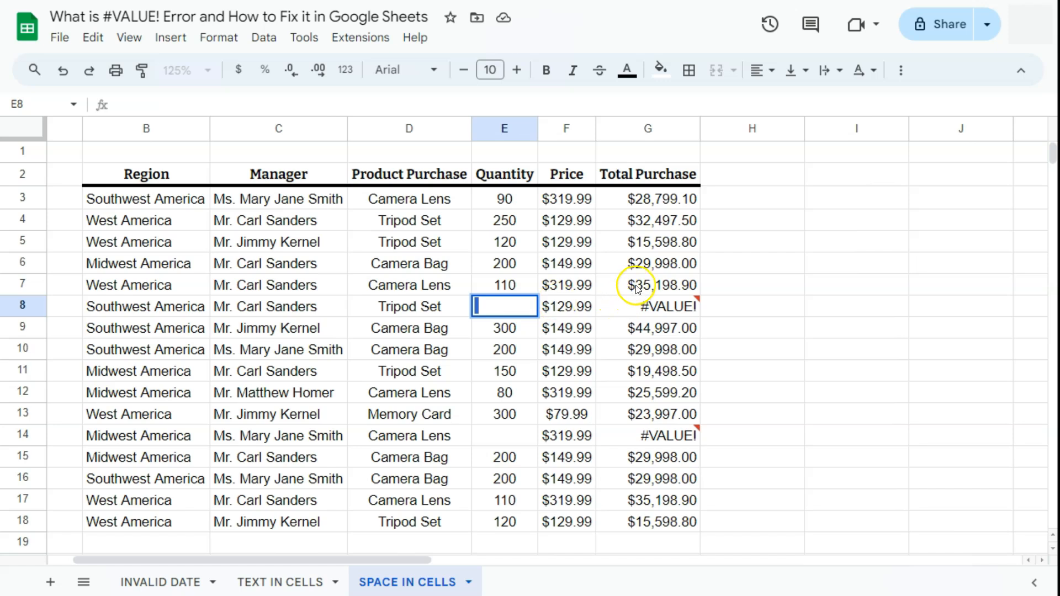
double_click(648, 285)
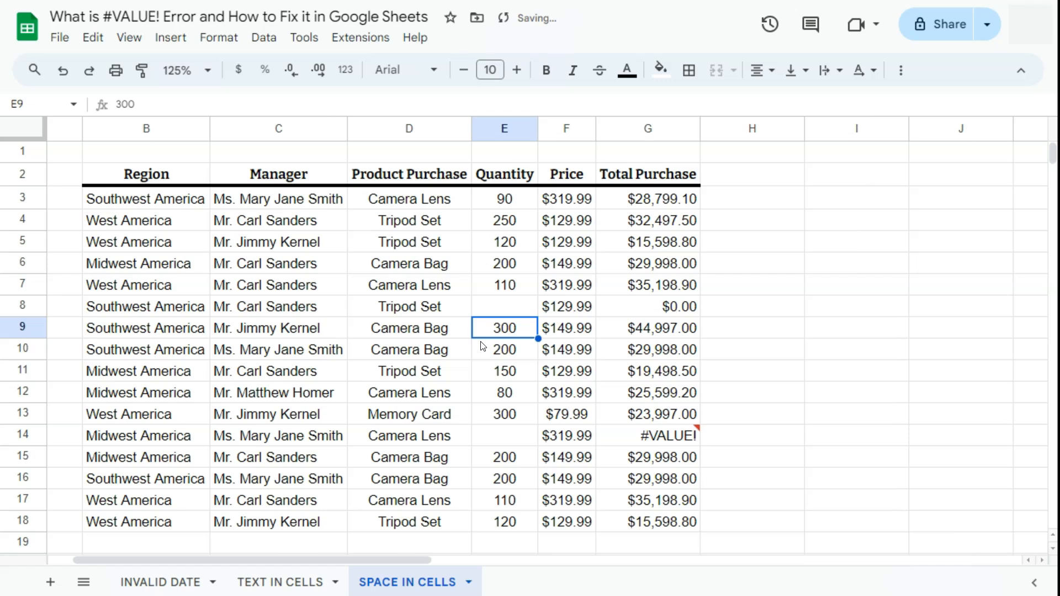
left_click(504, 436)
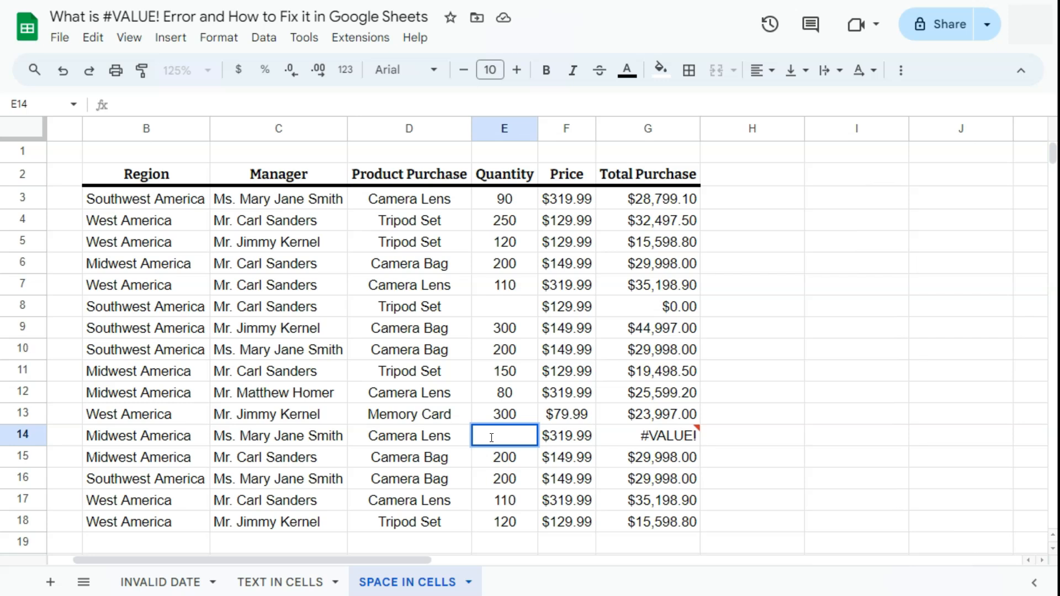
double_click(504, 435)
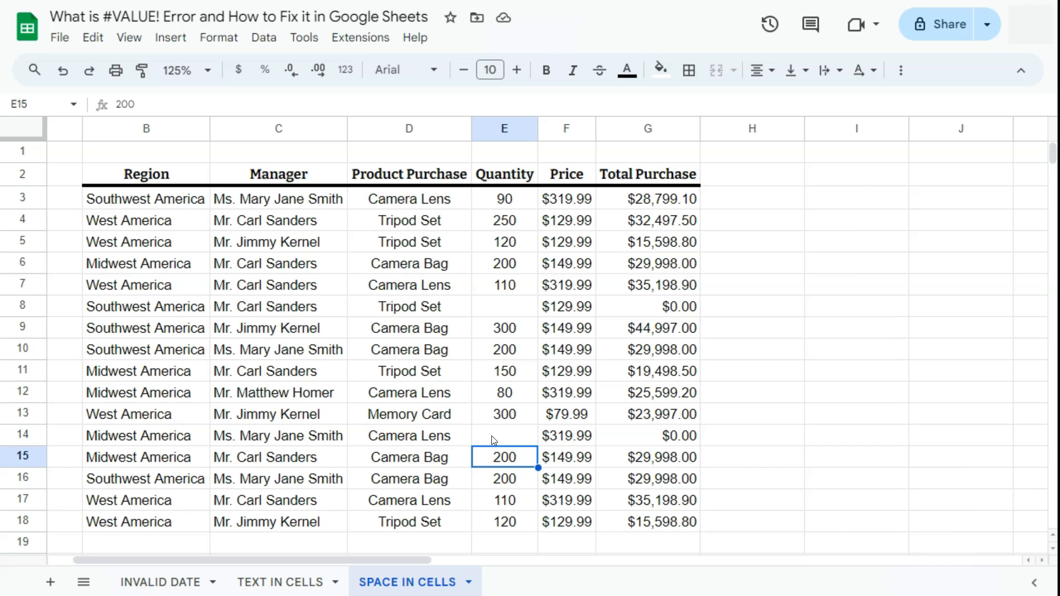
- Enter quantity 100 for row 8 and 150 for row 14
left_click(504, 285)
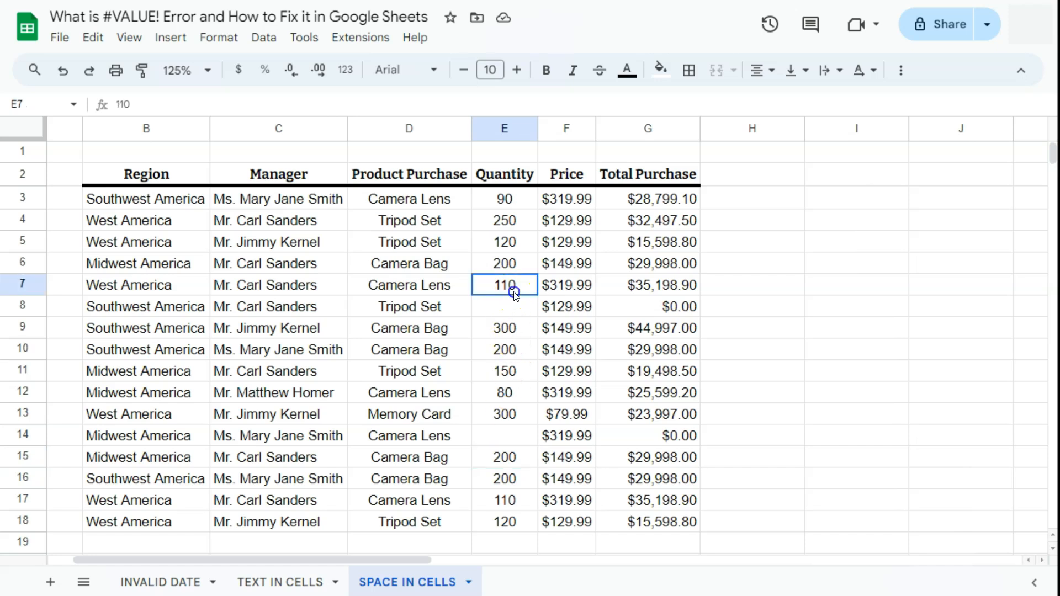
type("100")
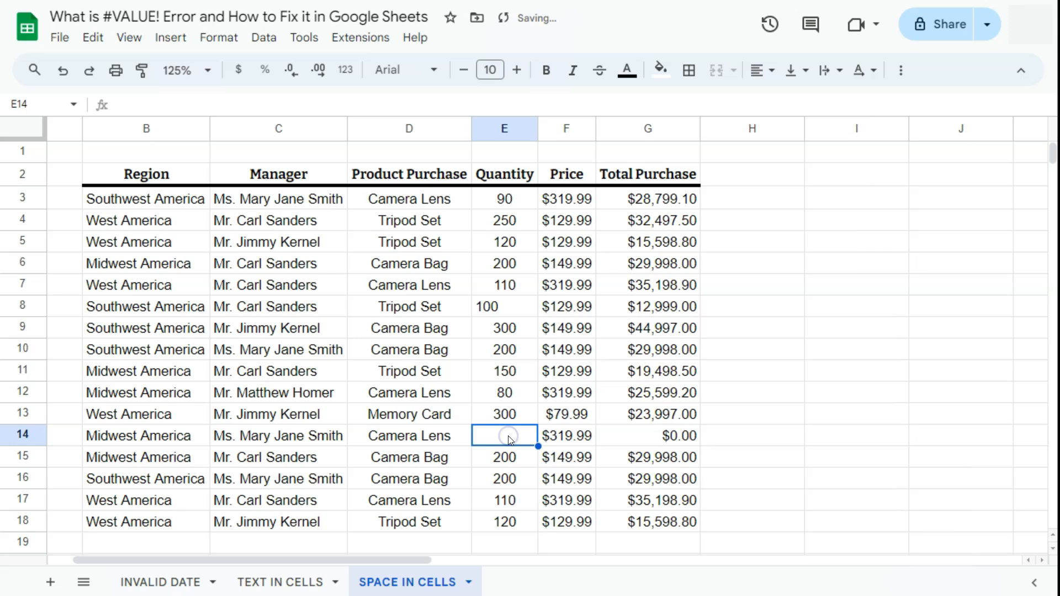
type("150")
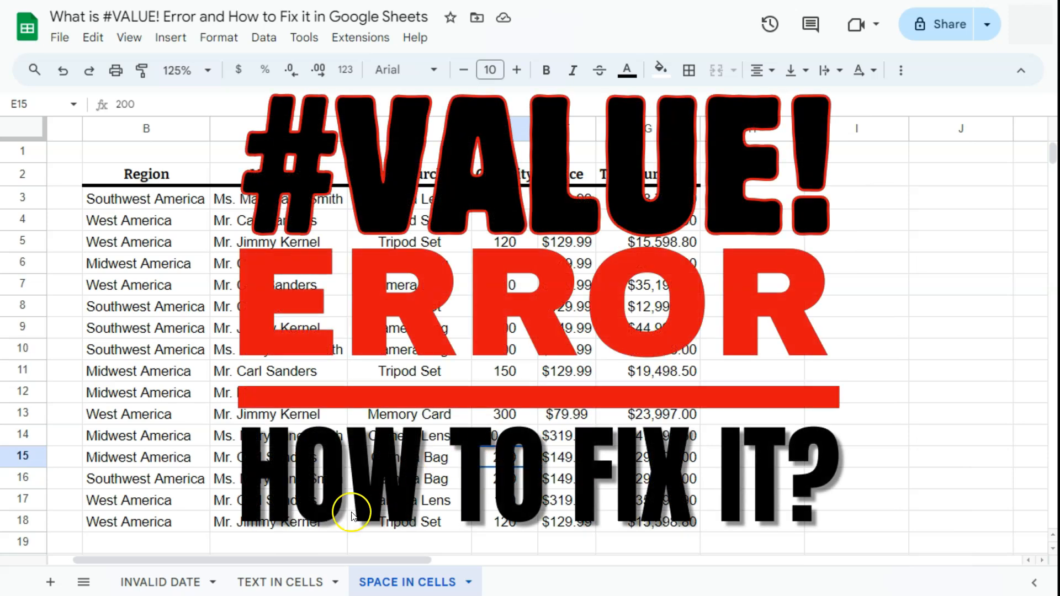
- Go back to the INVALID DATE sheet
left_click(160, 582)
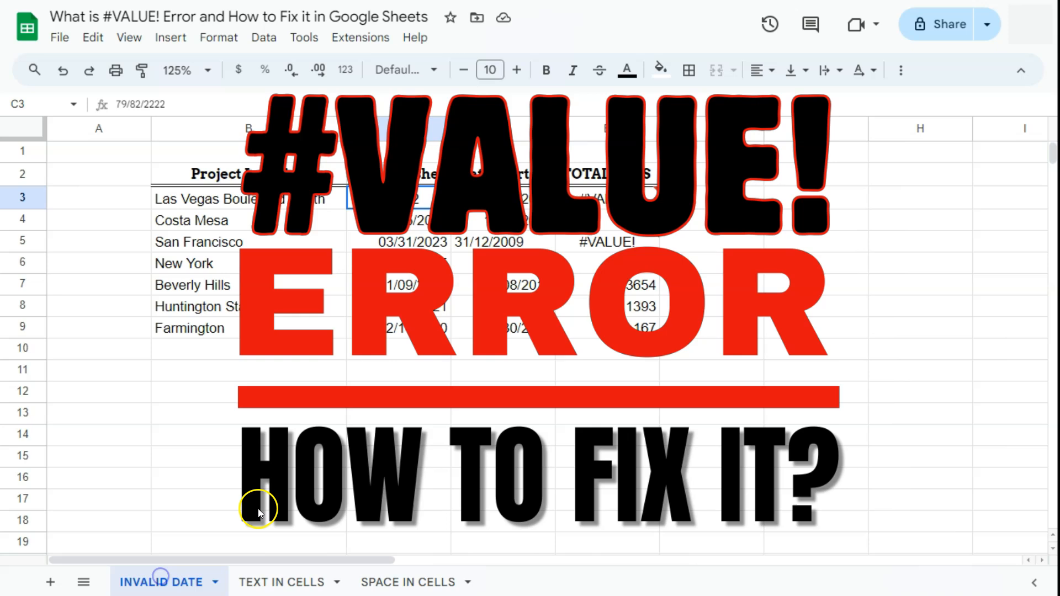